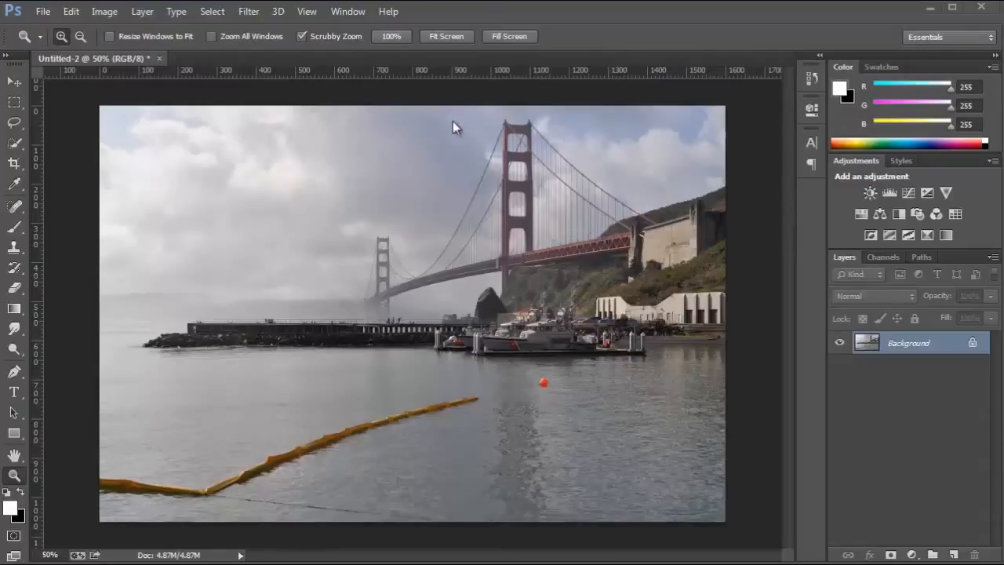
{"action": "mouse_move", "coordinate": [348, 276]}
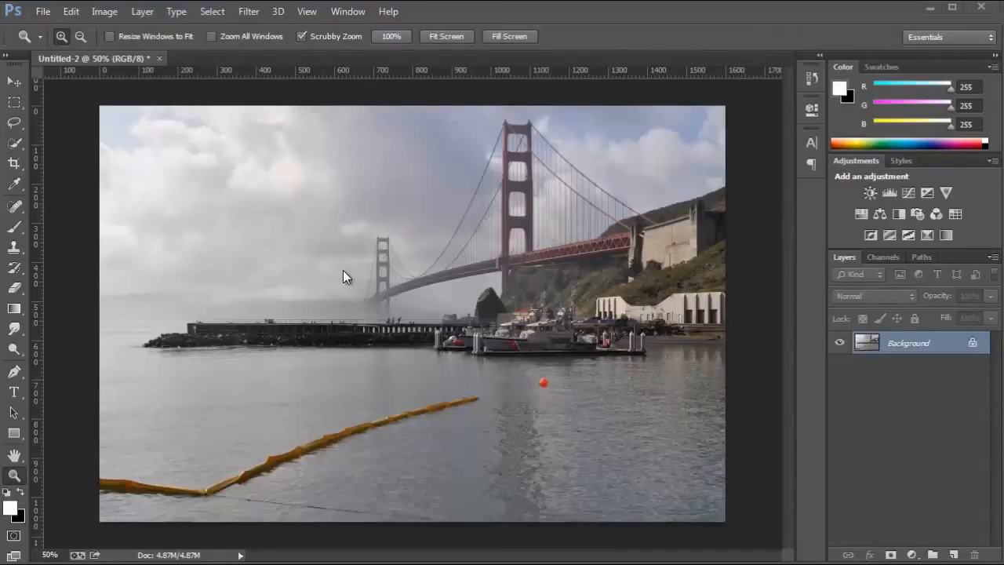
{"action": "mouse_move", "coordinate": [951, 348]}
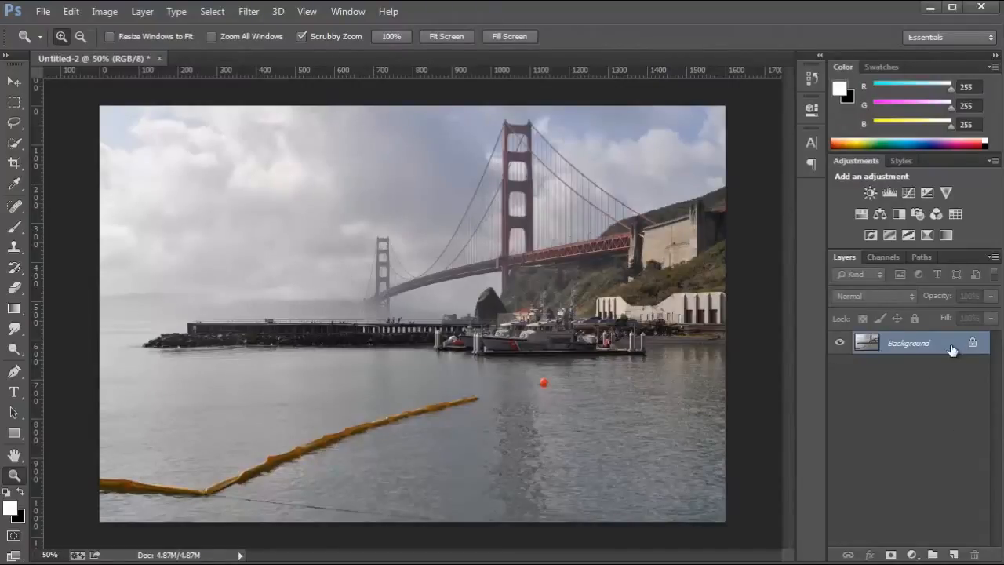
Step: Convert the locked Background layer into a smart object named Layer 0
{"action": "right_click", "coordinate": [909, 342]}
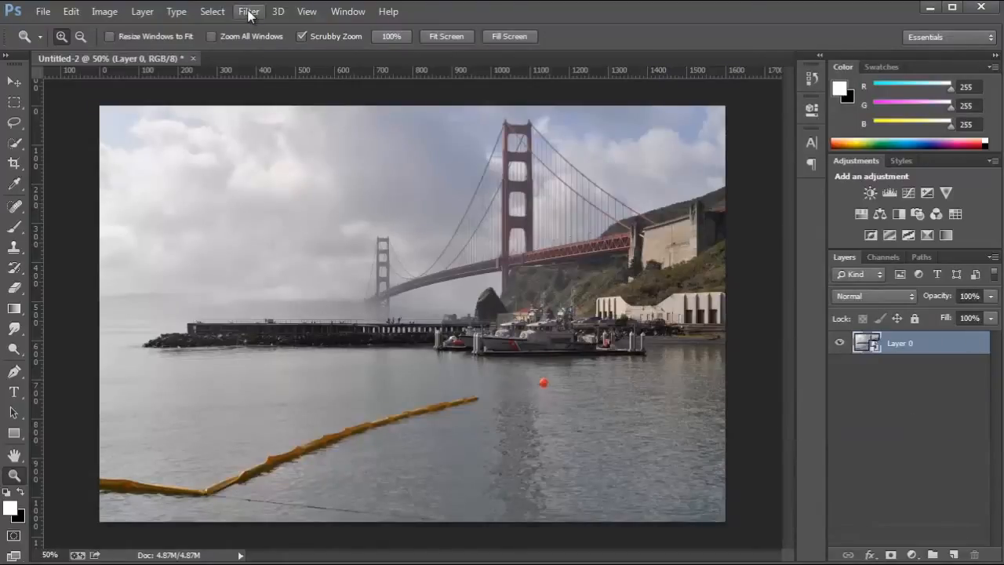
Step: Launch the Camera Raw filter on Layer 0 from the Filter menu
{"action": "left_click", "coordinate": [248, 11]}
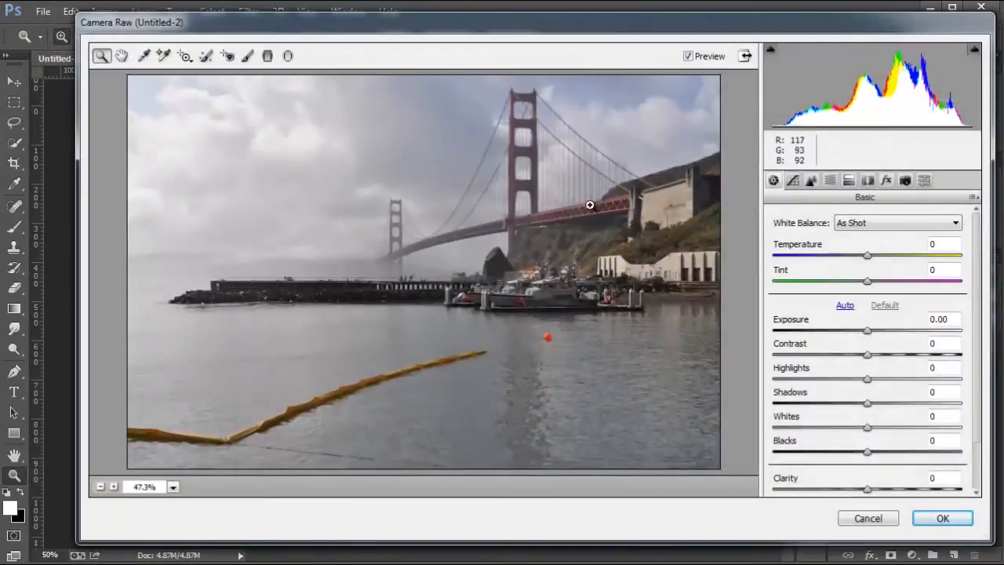
{"action": "mouse_move", "coordinate": [205, 56]}
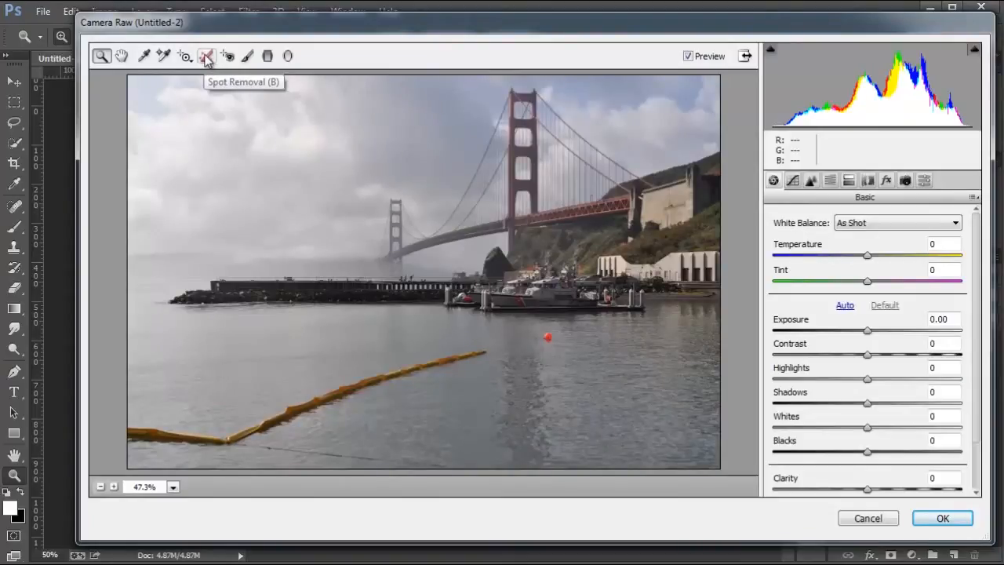
Step: With Spot Removal, heal the small red buoy in the water and hide the patch overlay
{"action": "left_click", "coordinate": [207, 56]}
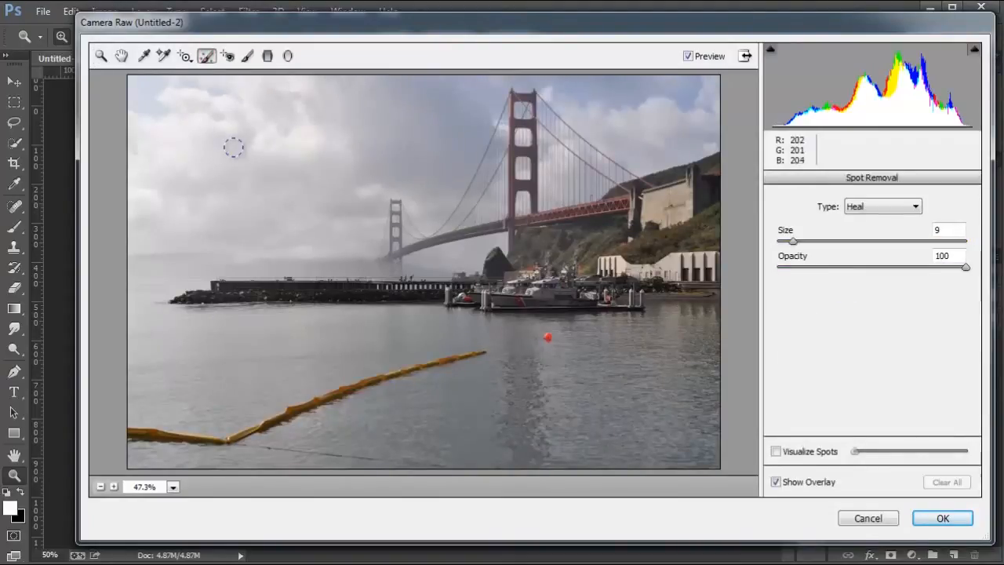
{"action": "mouse_move", "coordinate": [328, 207]}
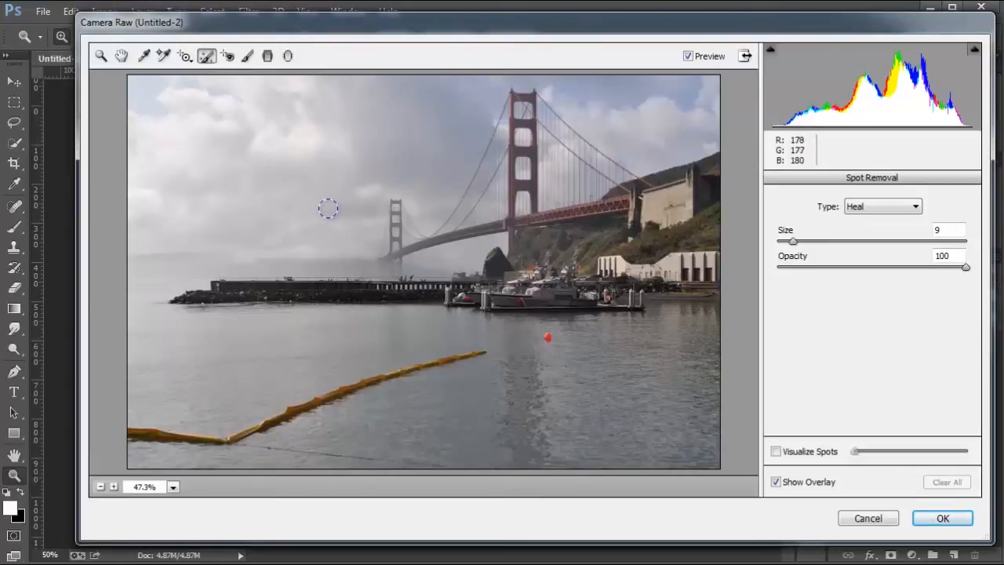
{"action": "left_click", "coordinate": [549, 337]}
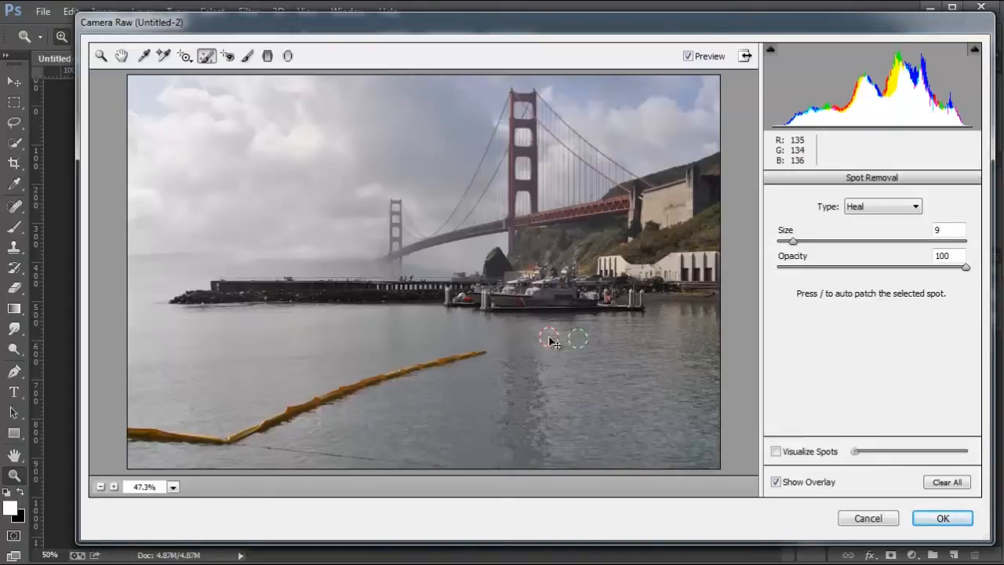
{"action": "left_click", "coordinate": [587, 388]}
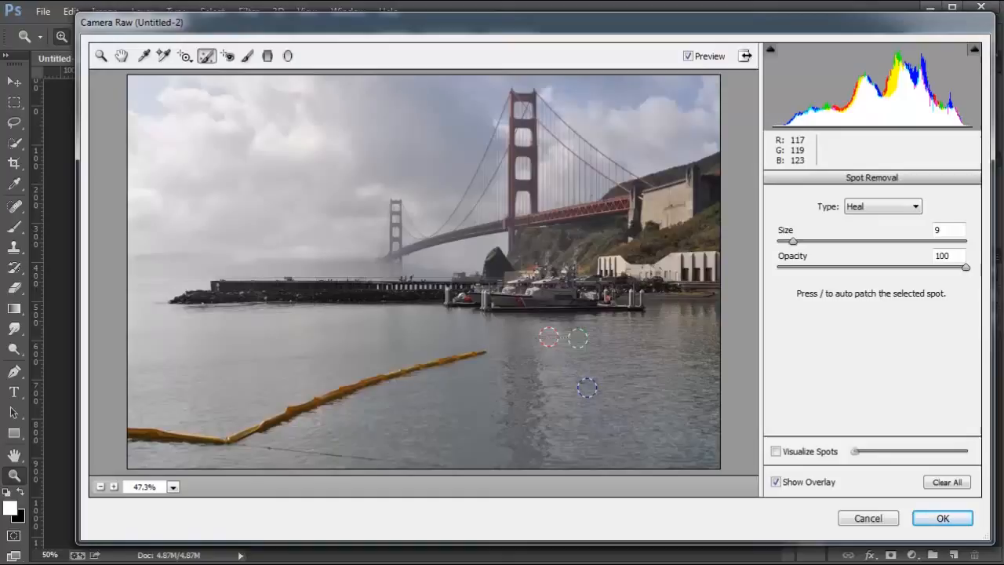
{"action": "left_click", "coordinate": [776, 480]}
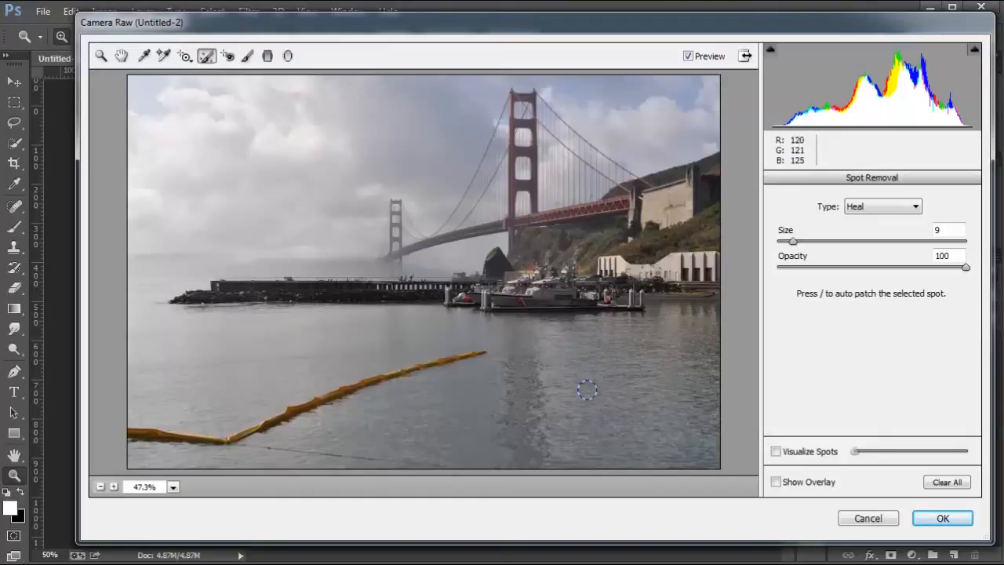
Step: Compare against the original, then reposition the buoy patch's sample area in the water
{"action": "left_click", "coordinate": [687, 56]}
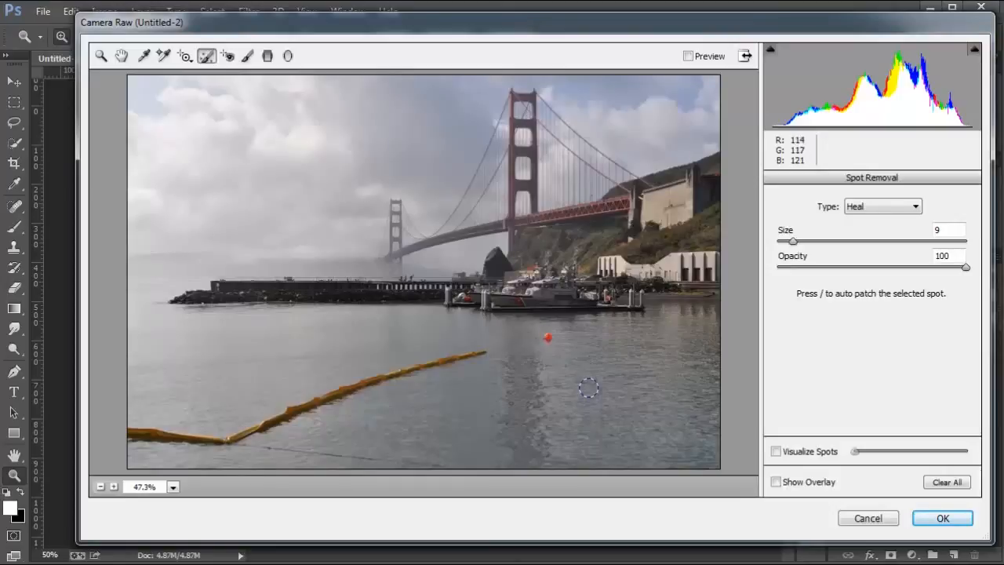
{"action": "left_click", "coordinate": [687, 56]}
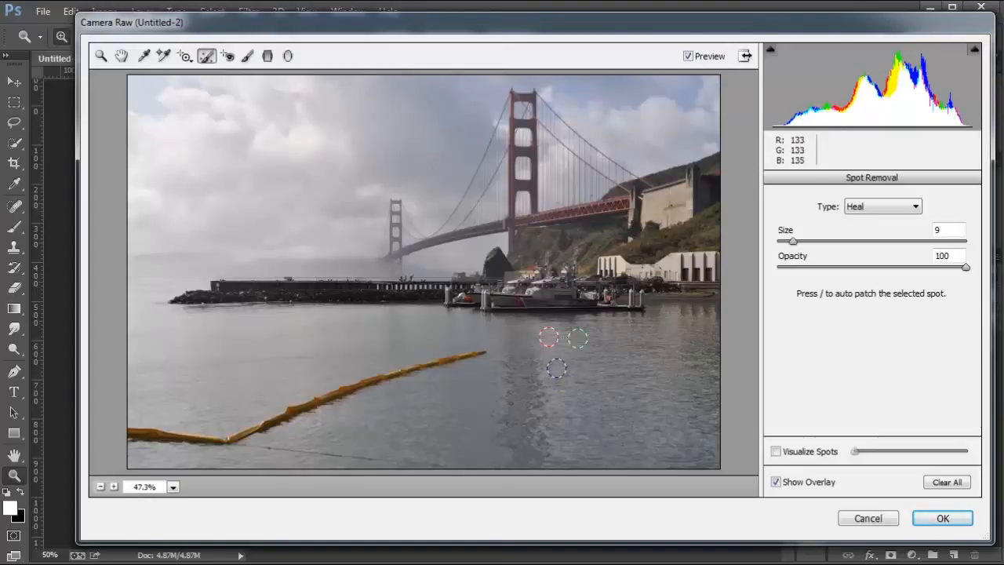
{"action": "left_click_drag", "start_coordinate": [556, 368], "coordinate": [580, 395]}
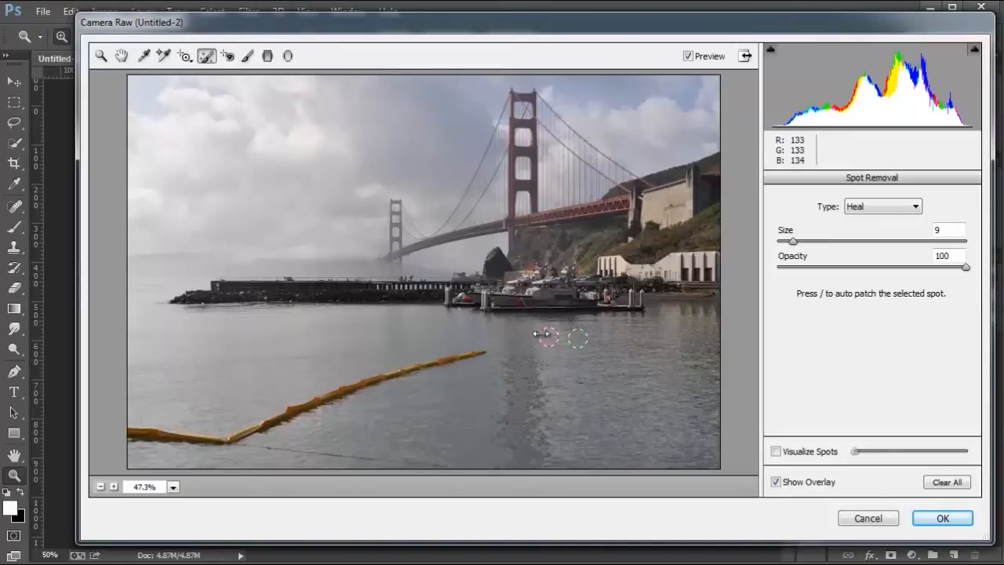
Step: Paint a long heal stroke along the yellow boom and move its sample to clean water above
{"action": "left_click", "coordinate": [612, 370]}
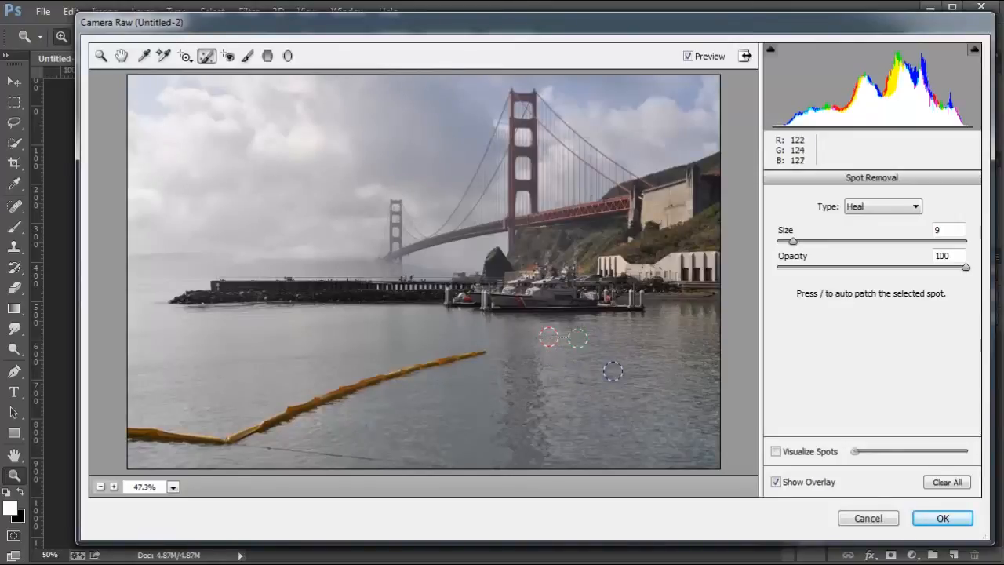
{"action": "left_click_drag", "start_coordinate": [615, 370], "coordinate": [485, 351]}
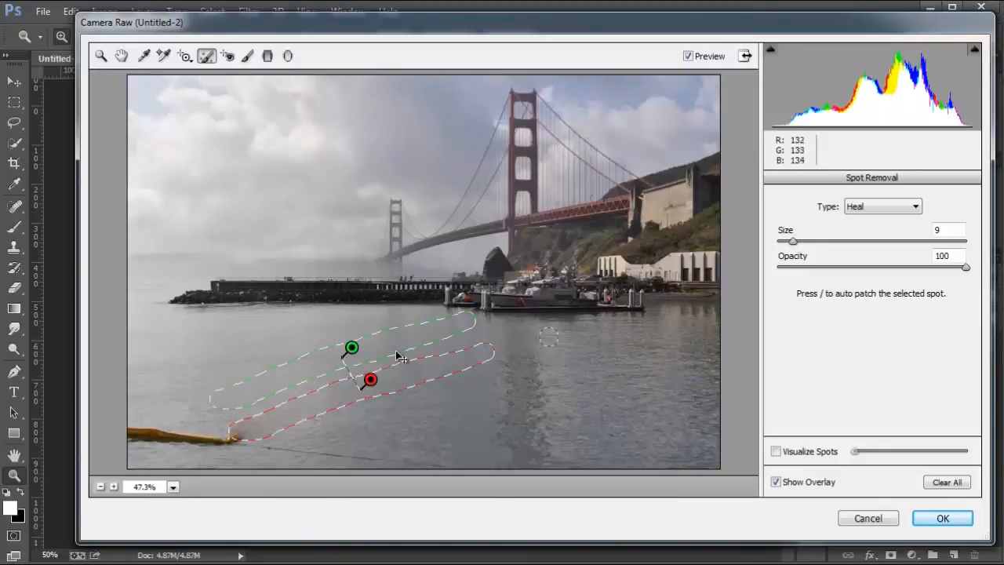
{"action": "left_click_drag", "start_coordinate": [351, 348], "coordinate": [274, 353]}
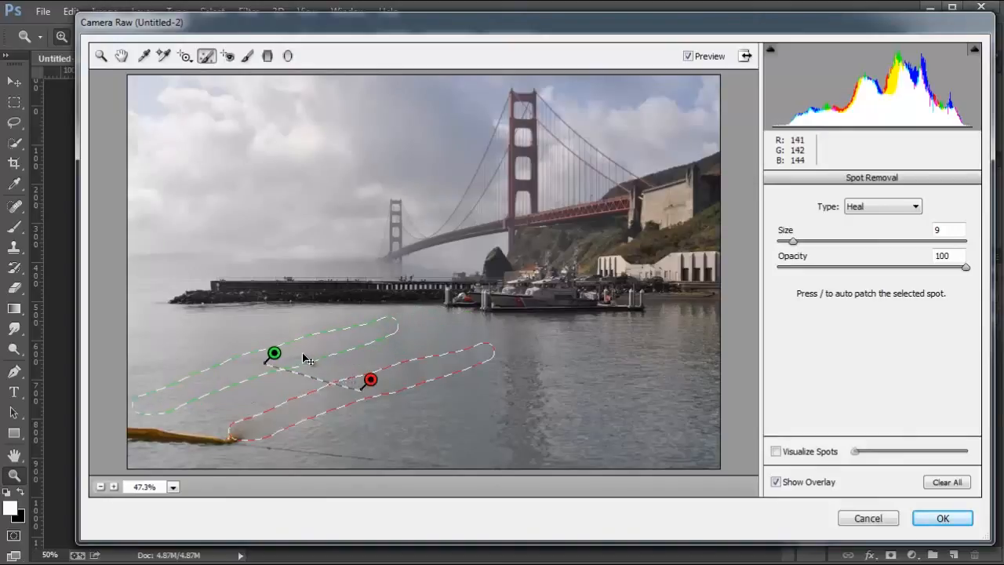
{"action": "left_click_drag", "start_coordinate": [273, 354], "coordinate": [377, 357]}
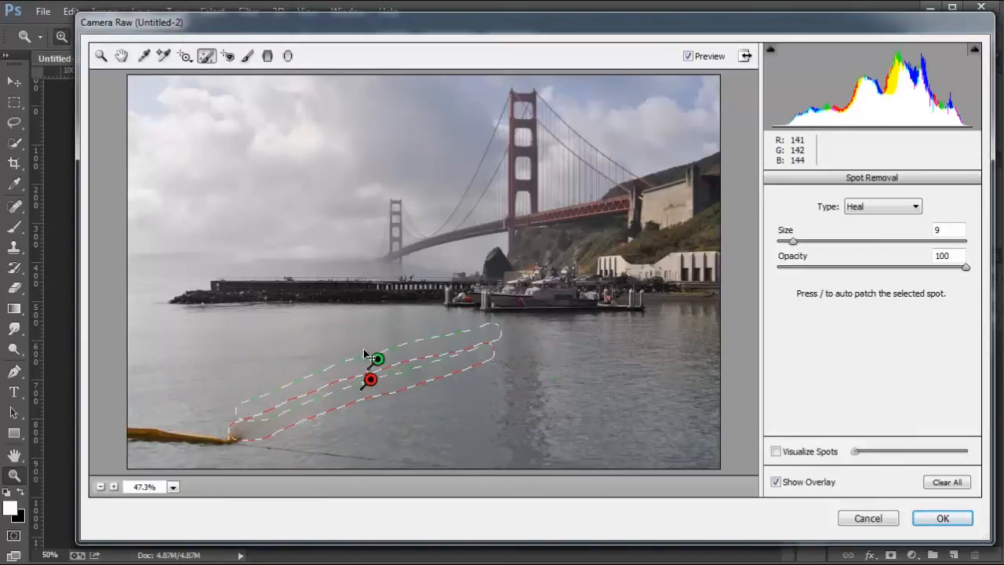
{"action": "left_click_drag", "start_coordinate": [376, 358], "coordinate": [306, 367]}
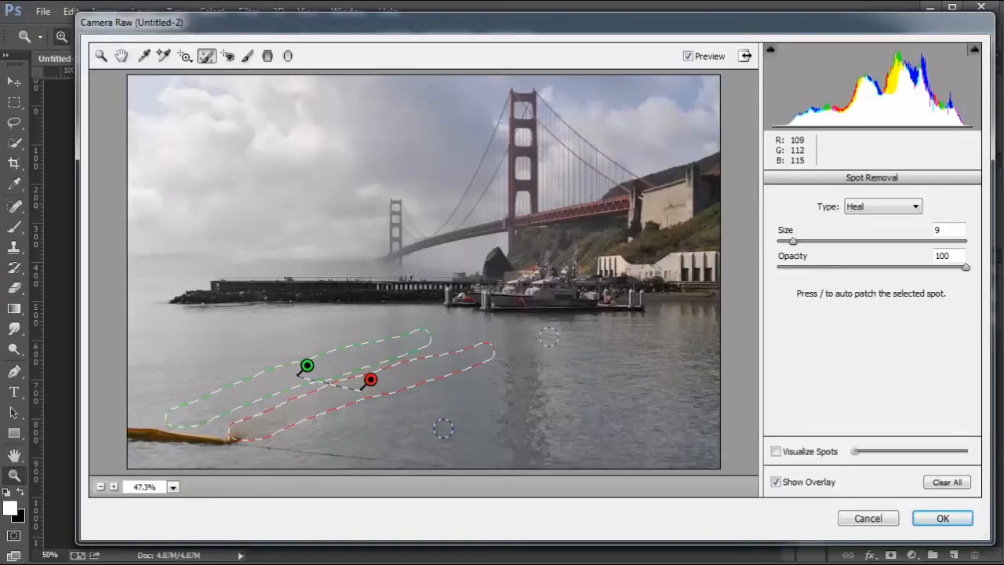
Step: Adjust the heal spot size and paint over the leftover boom end at the lower-left shore
{"action": "left_click", "coordinate": [775, 482]}
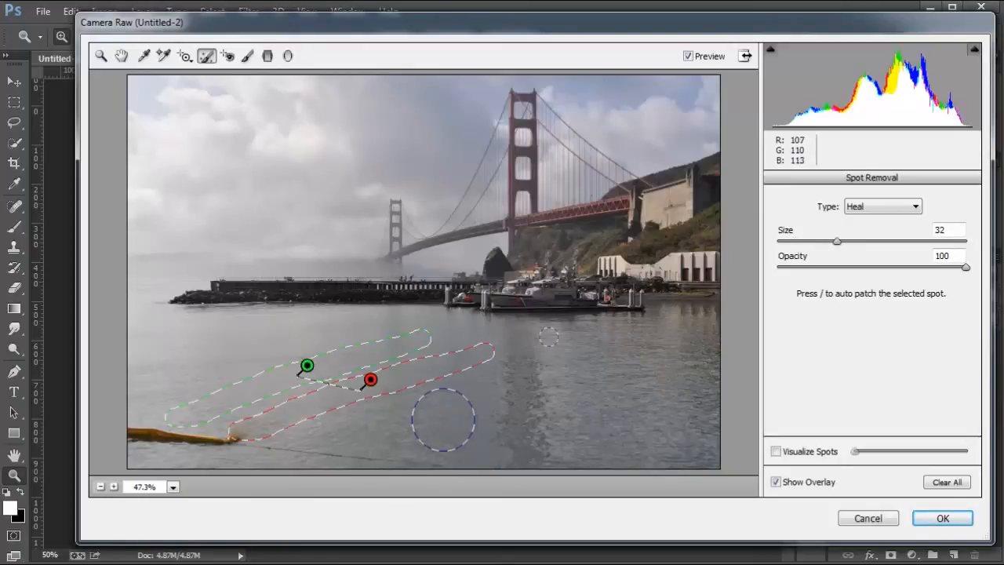
{"action": "left_click_drag", "start_coordinate": [836, 242], "coordinate": [866, 242]}
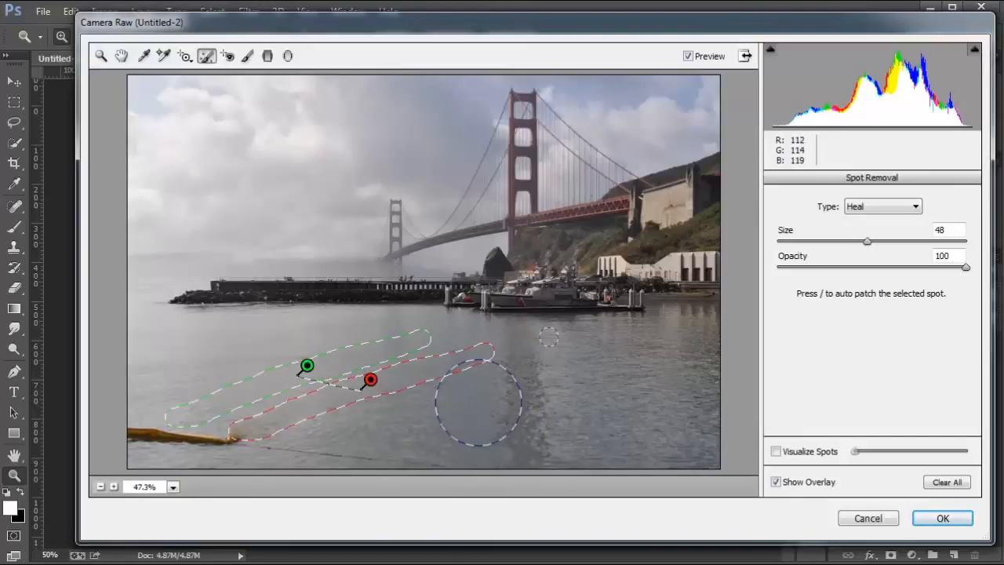
{"action": "left_click_drag", "start_coordinate": [867, 242], "coordinate": [810, 242]}
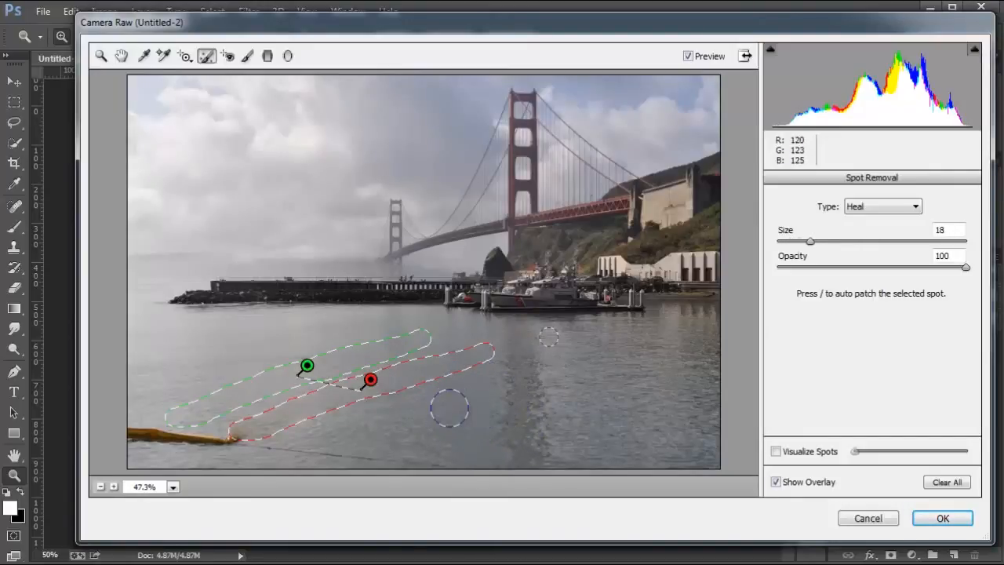
{"action": "left_click_drag", "start_coordinate": [810, 242], "coordinate": [823, 242]}
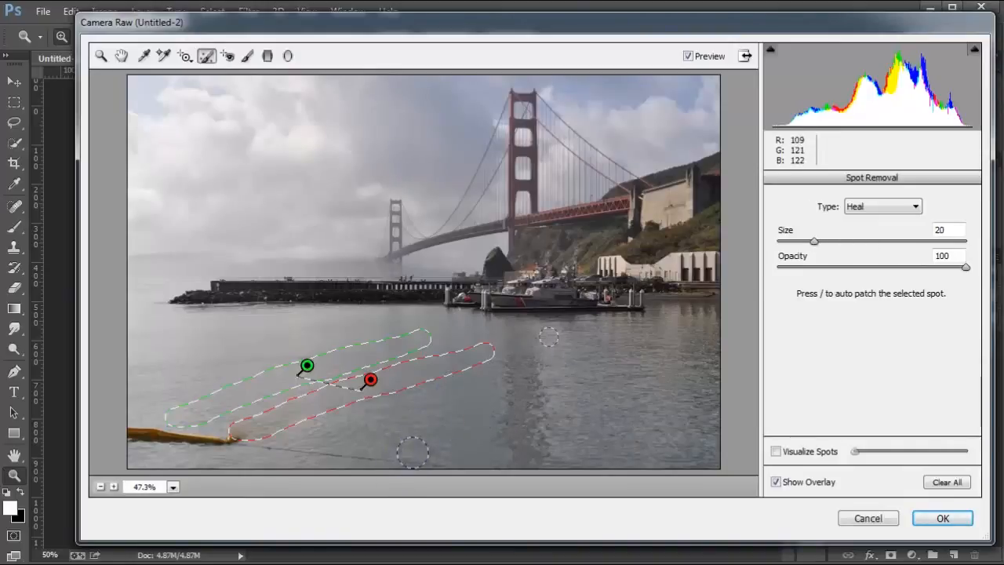
{"action": "left_click_drag", "start_coordinate": [813, 242], "coordinate": [788, 242]}
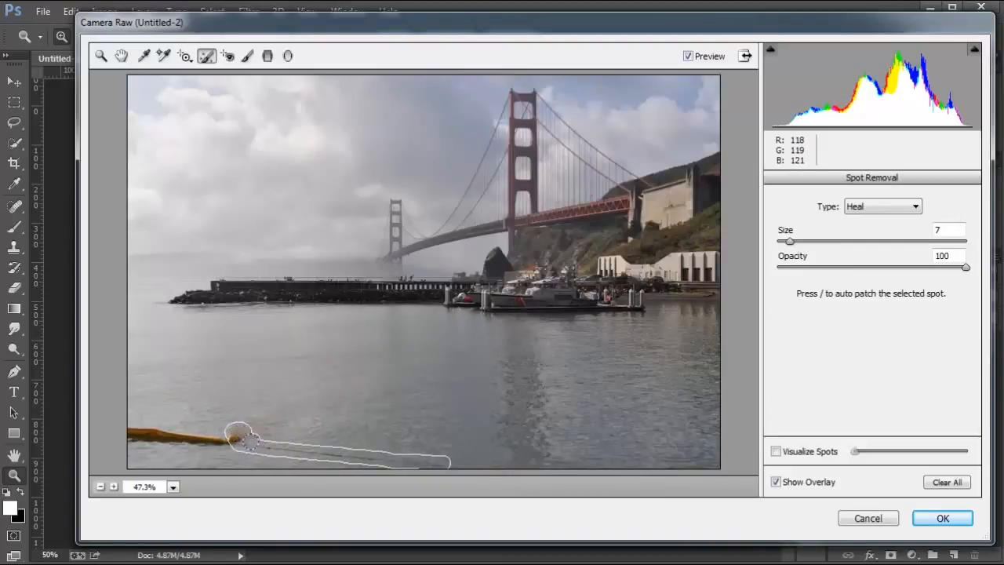
{"action": "left_click_drag", "start_coordinate": [238, 439], "coordinate": [122, 436]}
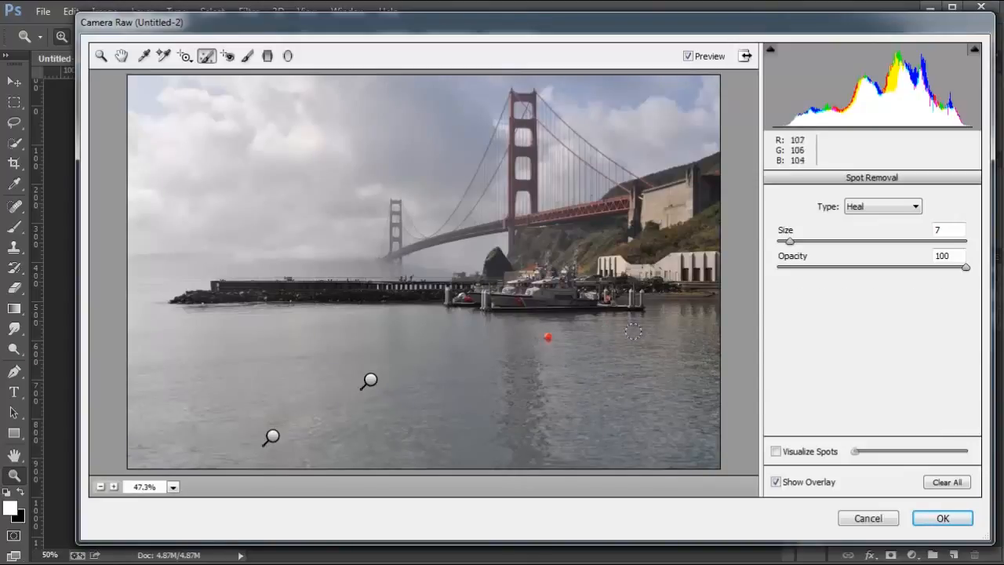
Step: Heal the red buoy with one more stroke and commit the Camera Raw filter with OK
{"action": "left_click", "coordinate": [548, 339]}
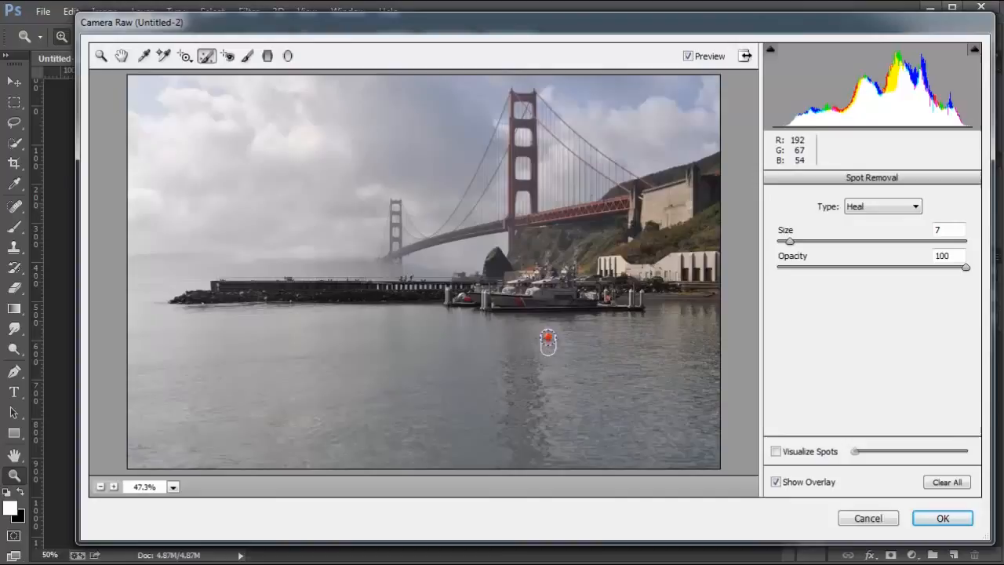
{"action": "left_click_drag", "start_coordinate": [549, 339], "coordinate": [584, 328]}
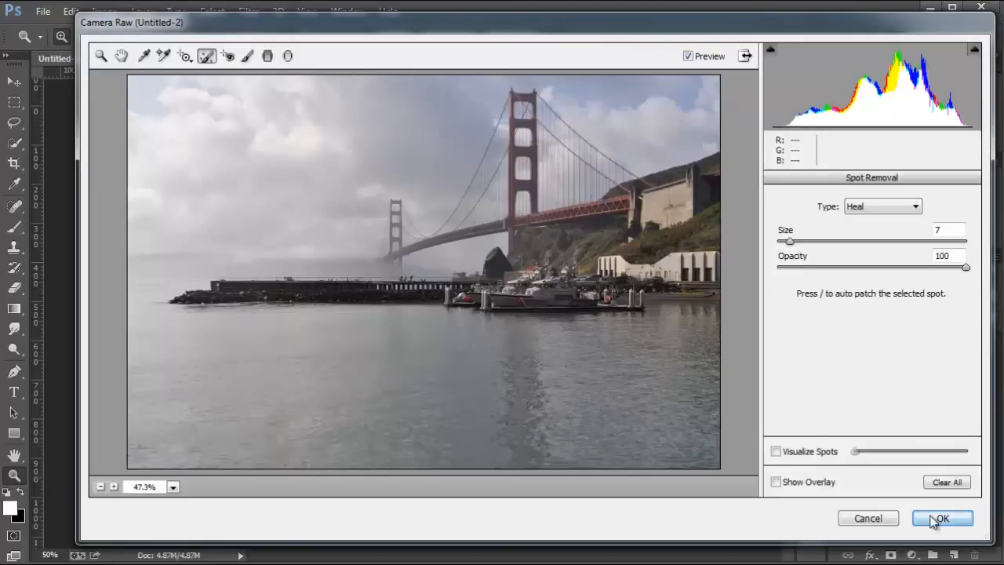
{"action": "left_click", "coordinate": [942, 518]}
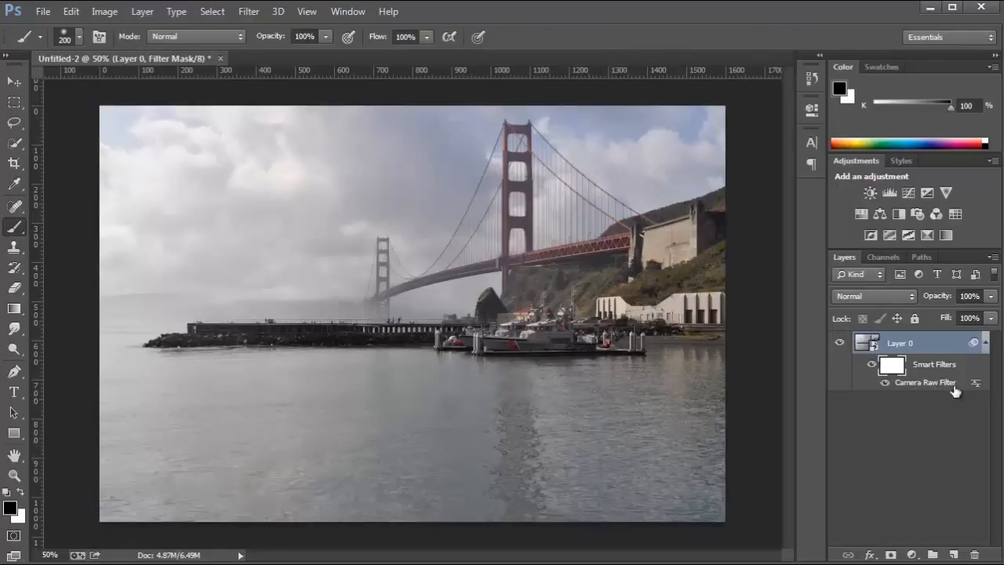
Step: Reopen the Camera Raw smart filter on Layer 0 from the Layers panel
{"action": "double_click", "coordinate": [925, 383]}
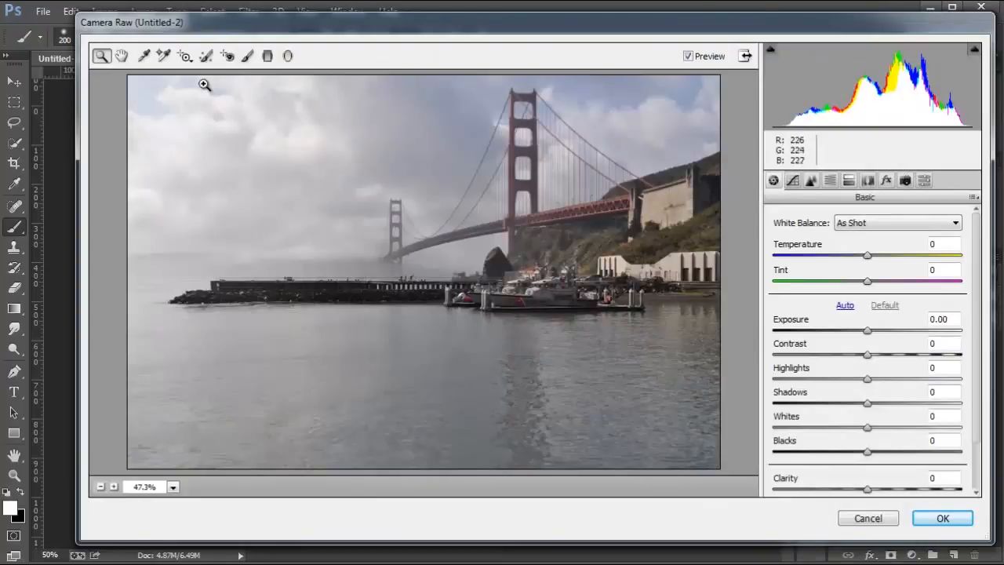
Step: Switch back to Spot Removal and select the boom heal patch for editing
{"action": "left_click", "coordinate": [207, 57]}
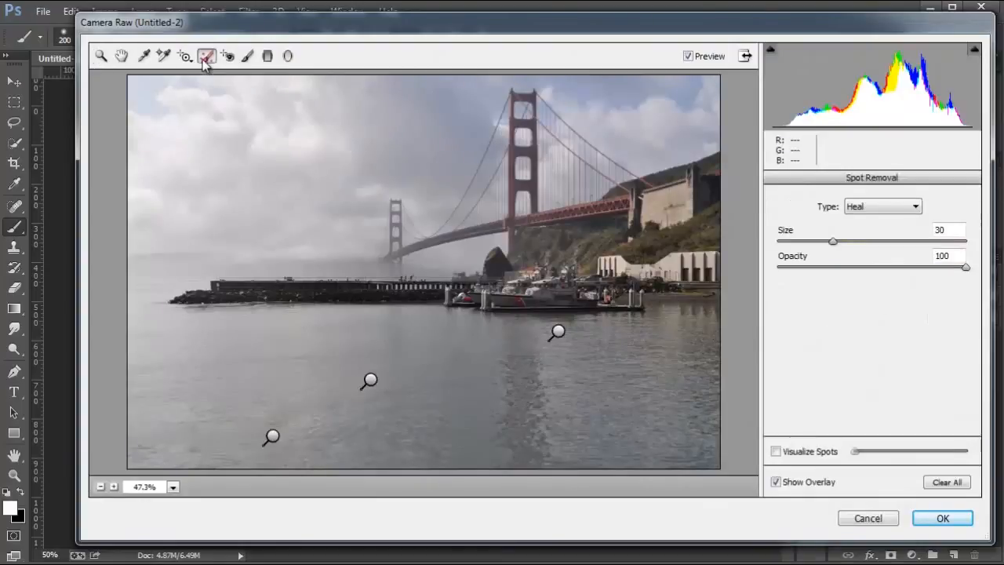
{"action": "mouse_move", "coordinate": [327, 325]}
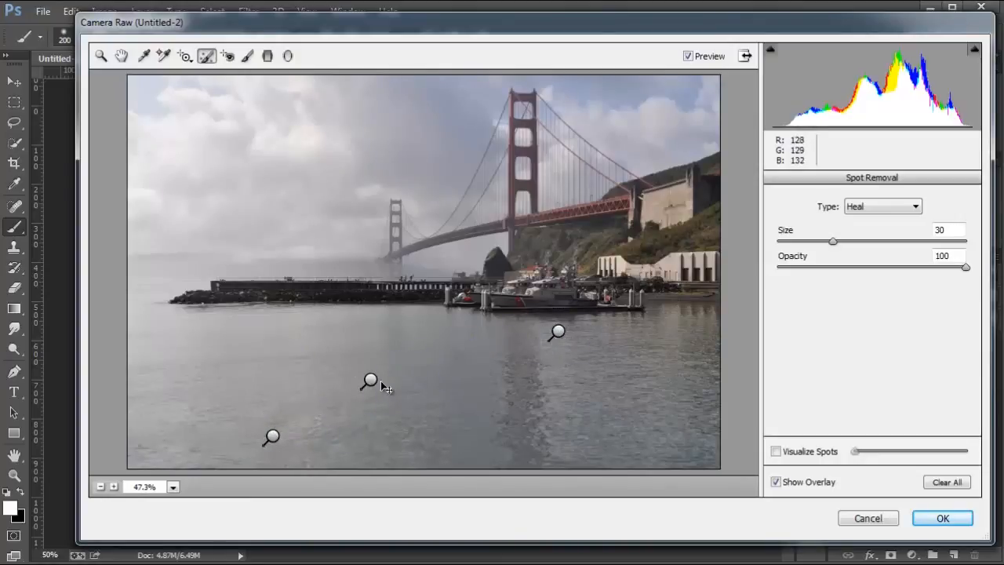
{"action": "left_click_drag", "start_coordinate": [371, 381], "coordinate": [307, 366]}
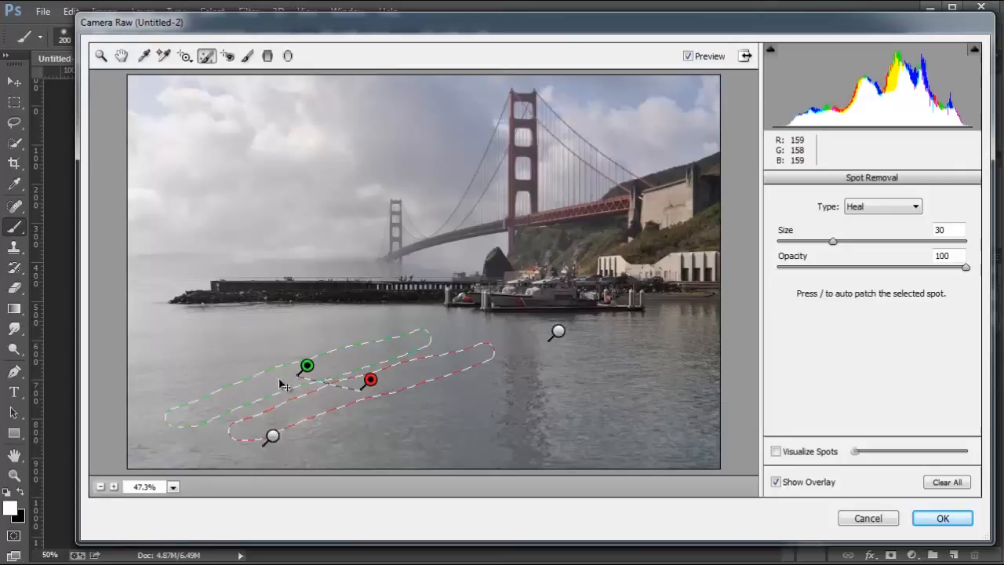